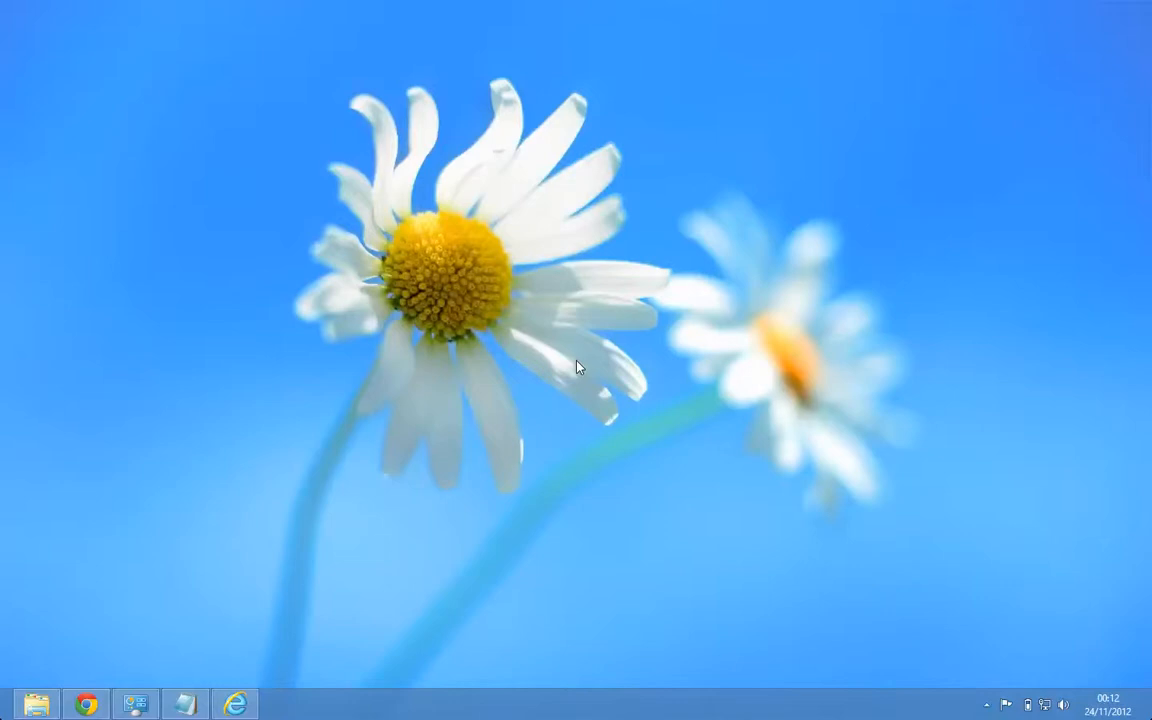
mouse_move(528, 273)
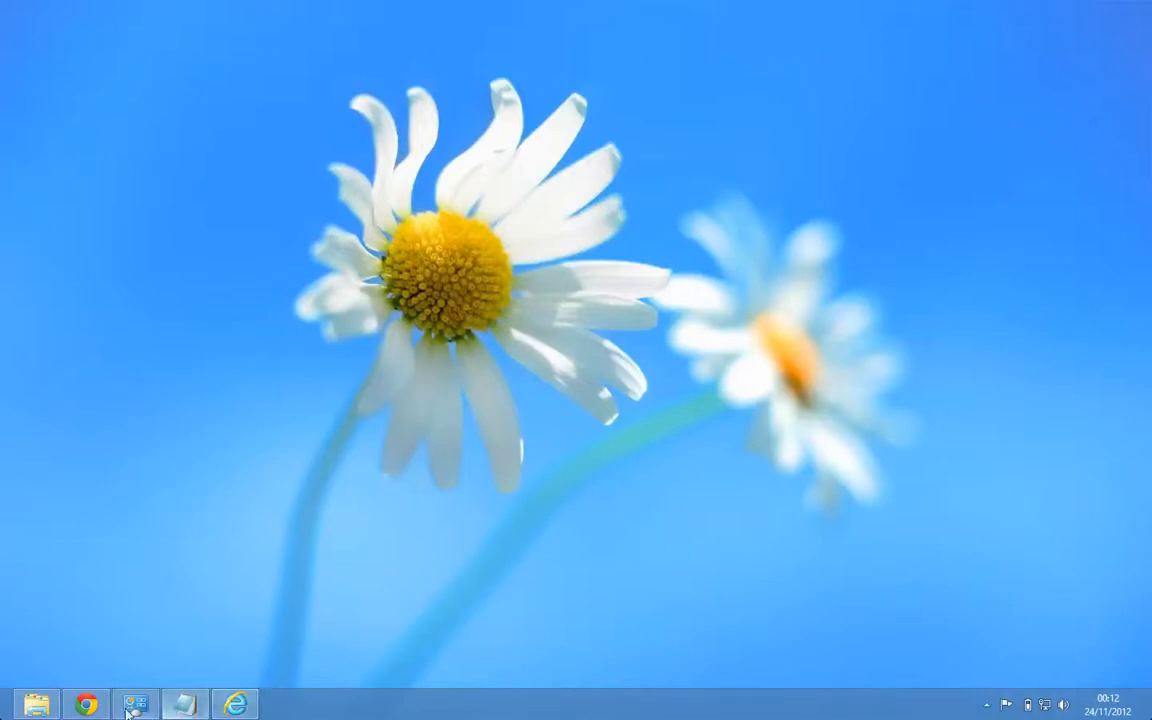
mouse_move(672, 668)
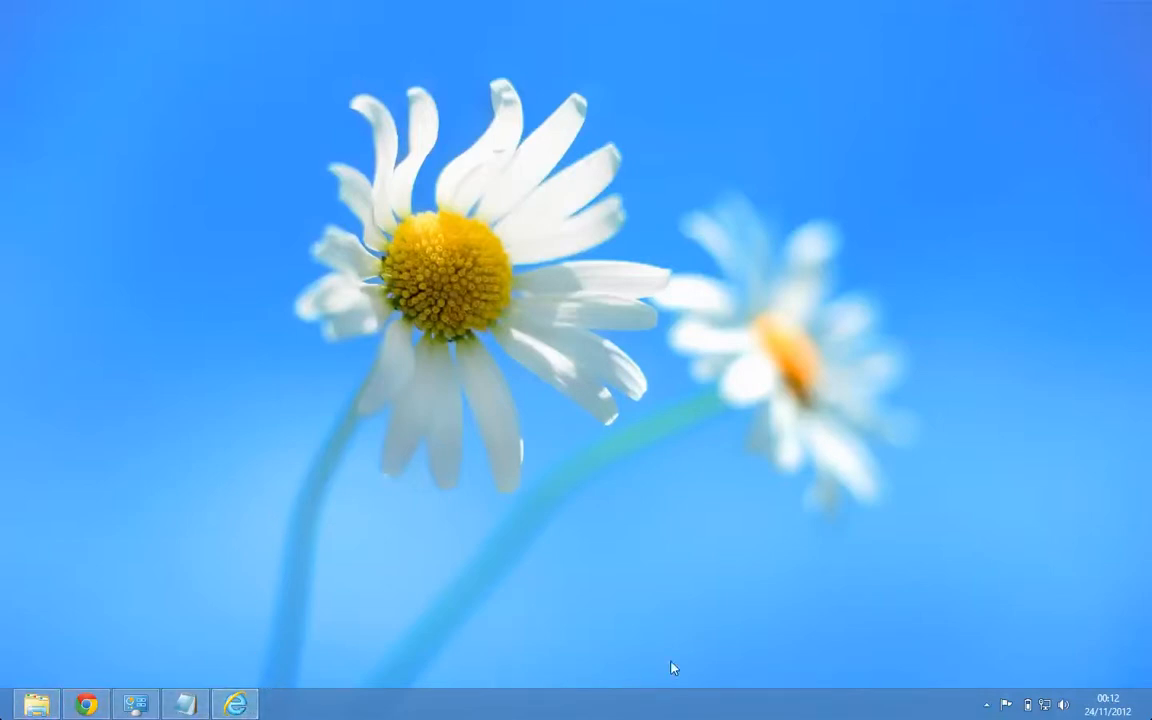
mouse_move(855, 514)
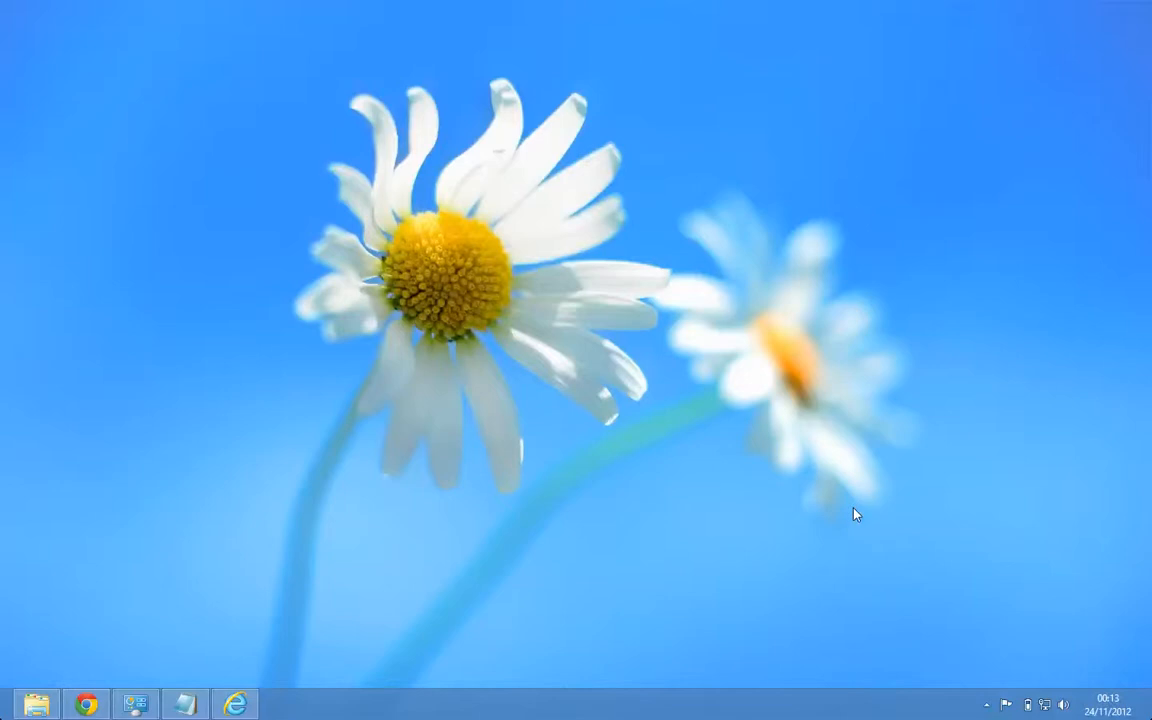
mouse_move(951, 582)
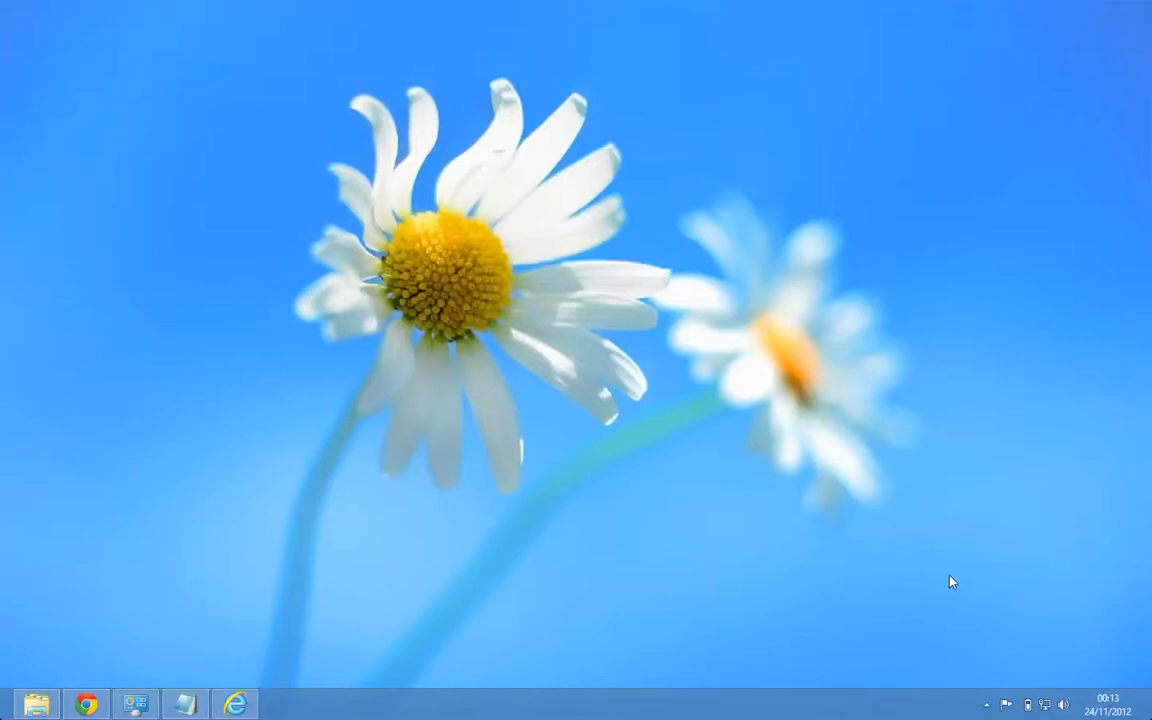
mouse_move(771, 560)
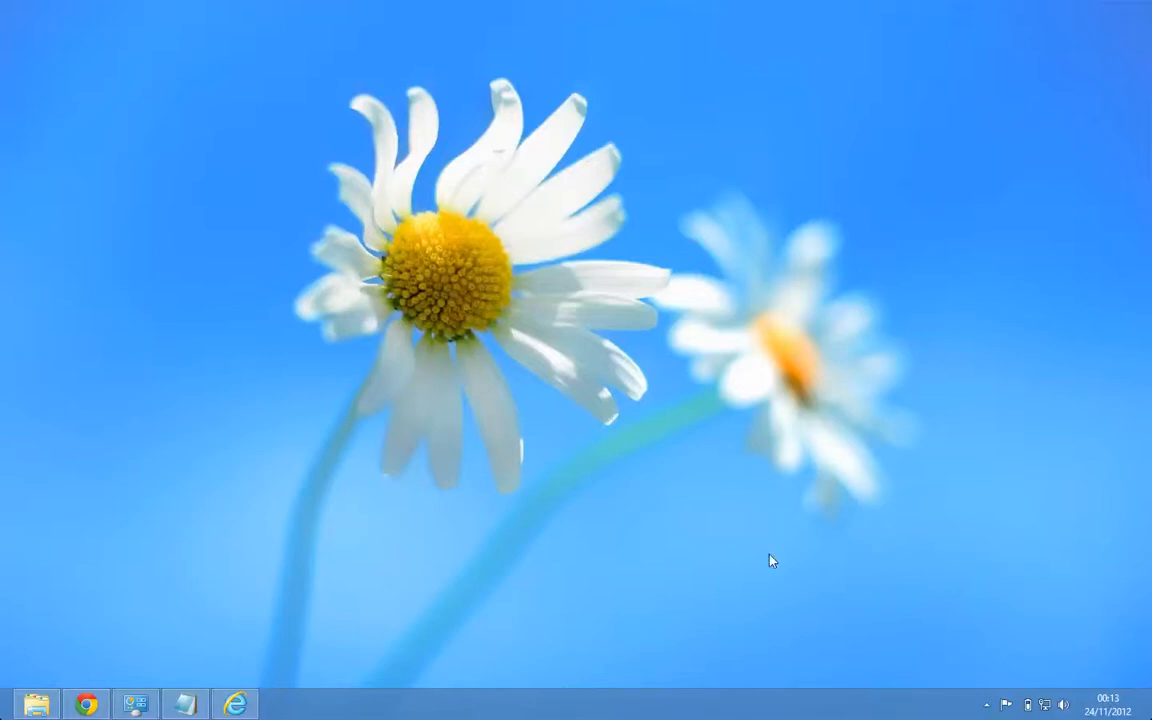